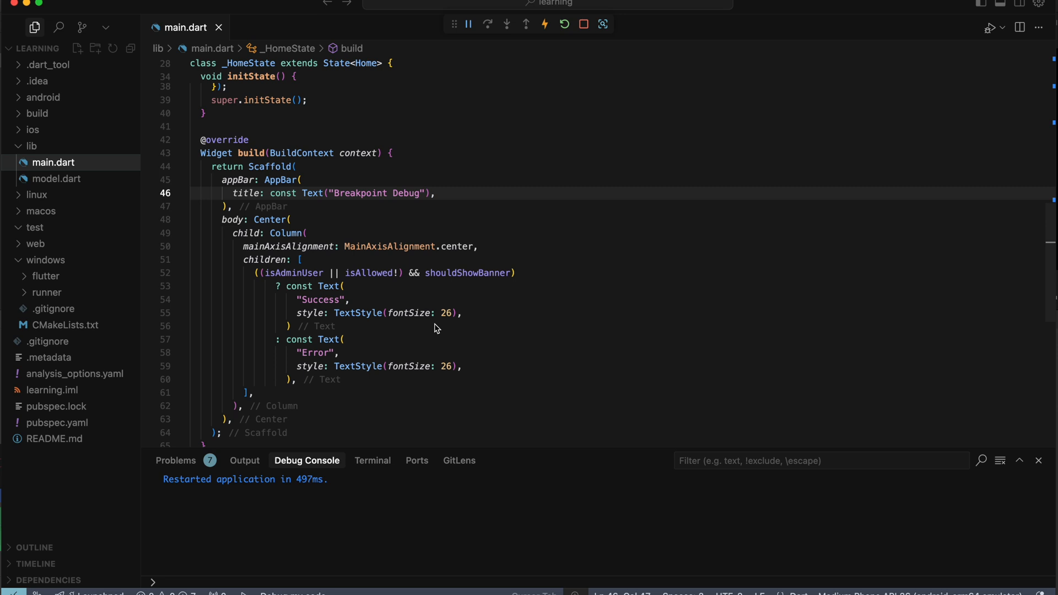
Step: Place a breakpoint on line 52, the isAdminUser || isAllowed && shouldShowBanner condition in main.dart
{"action": "left_click", "coordinate": [347, 300]}
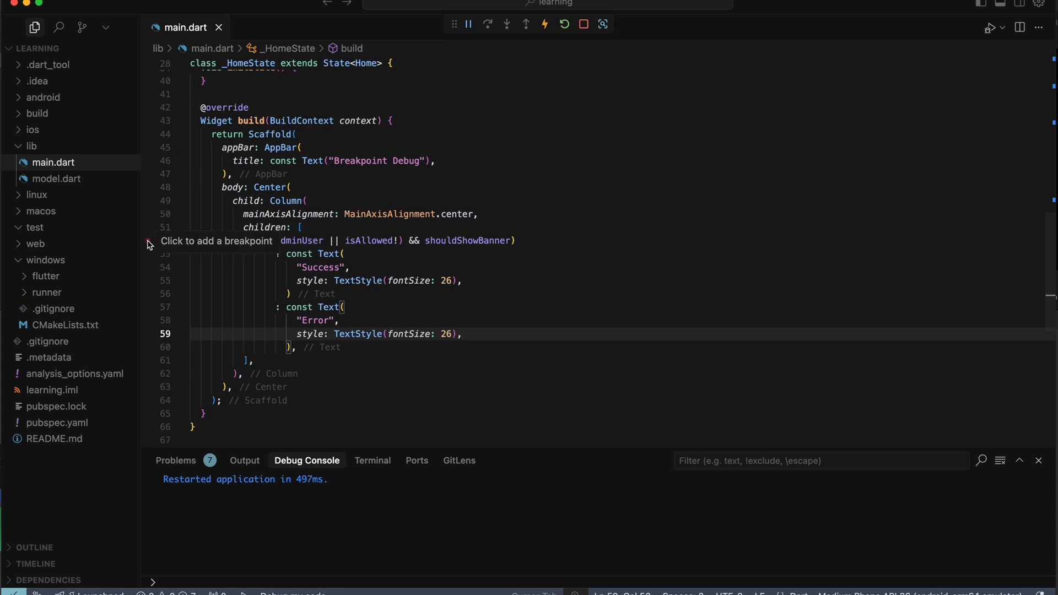
{"action": "mouse_move", "coordinate": [151, 244]}
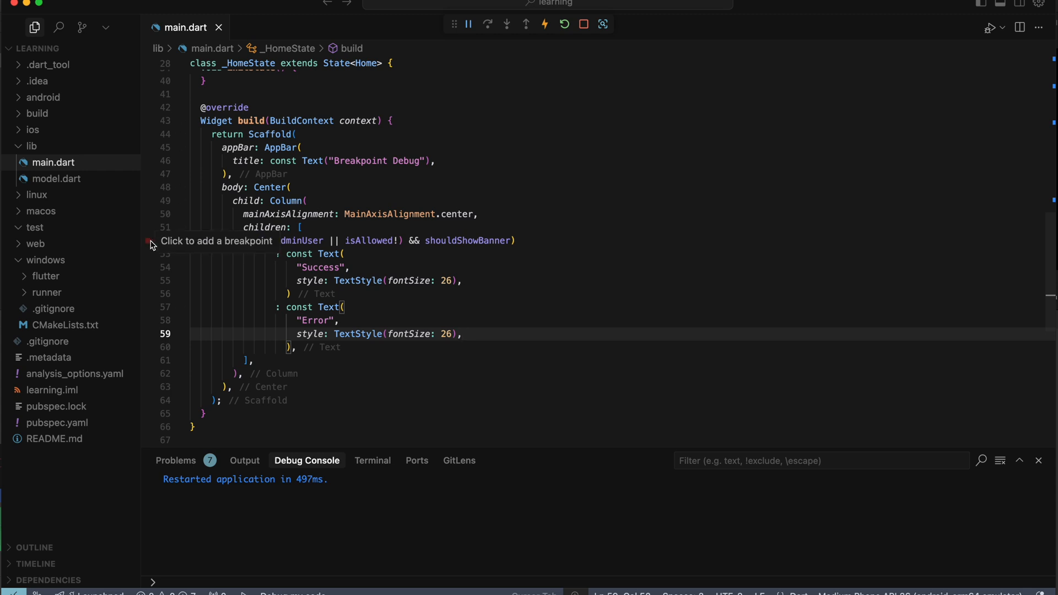
{"action": "left_click", "coordinate": [148, 241]}
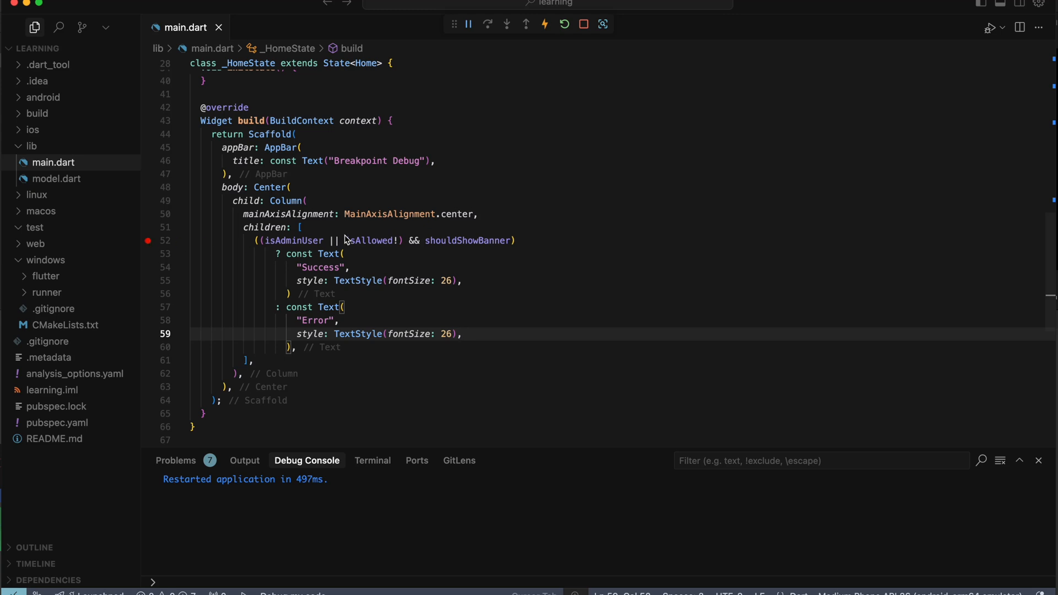
{"action": "left_click", "coordinate": [148, 240]}
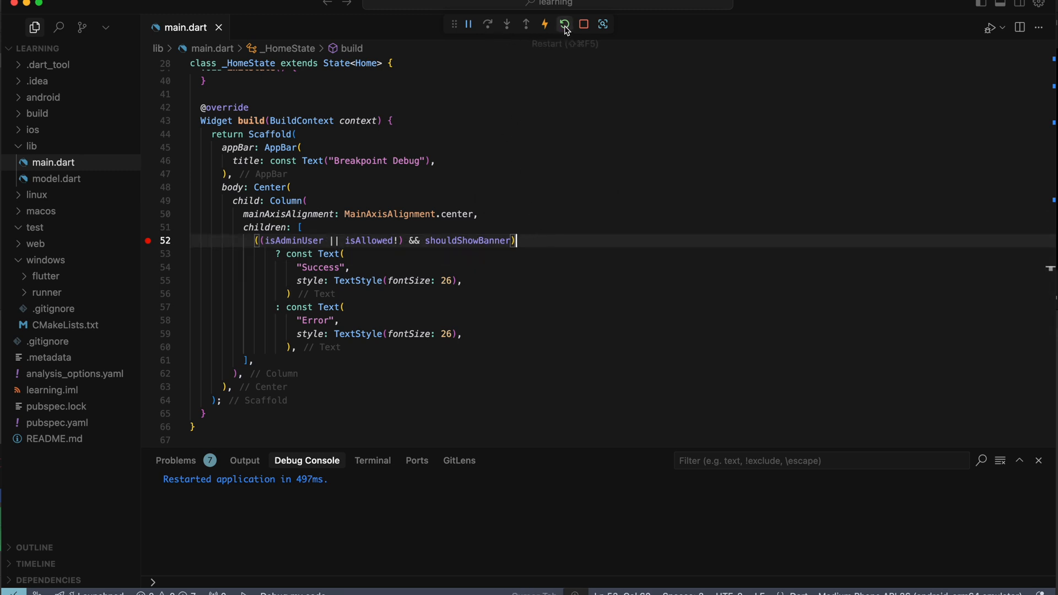
{"action": "mouse_move", "coordinate": [565, 23]}
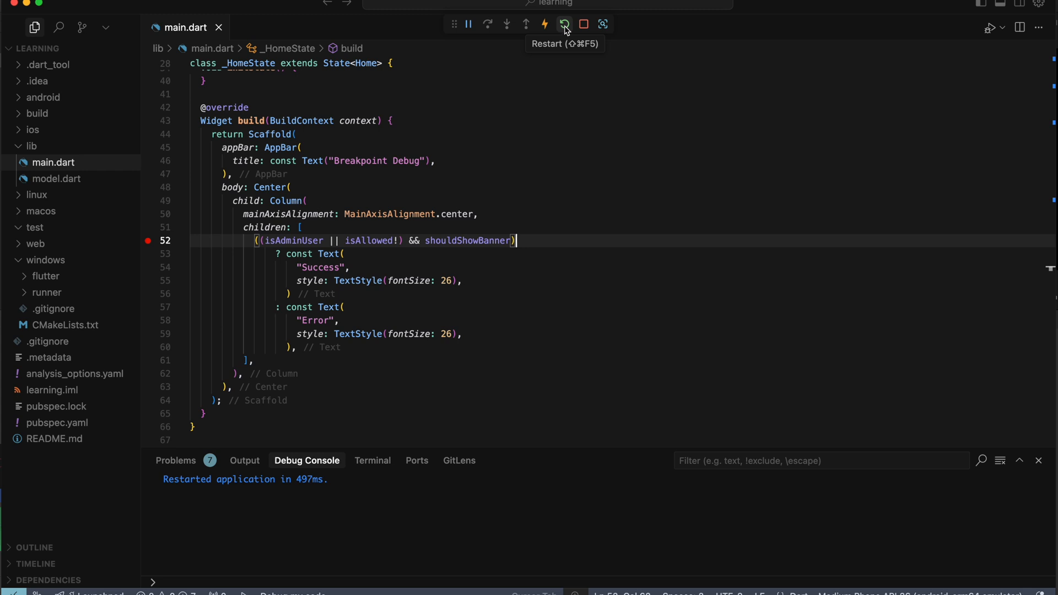
Step: Restart the app to pause at line 52, then step over to the shouldShowBanner check
{"action": "left_click", "coordinate": [564, 24]}
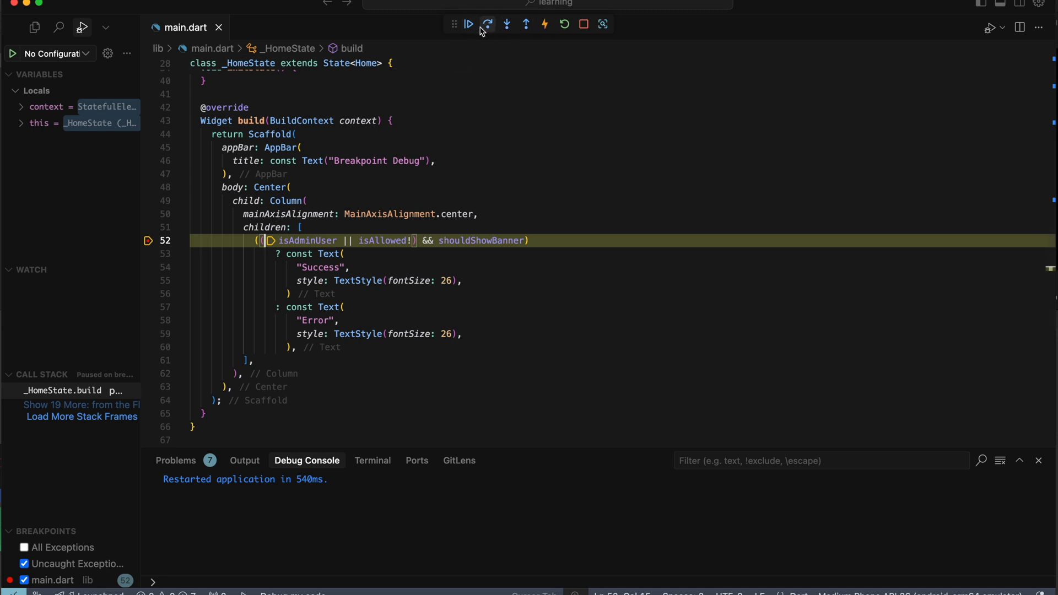
{"action": "left_click", "coordinate": [505, 24]}
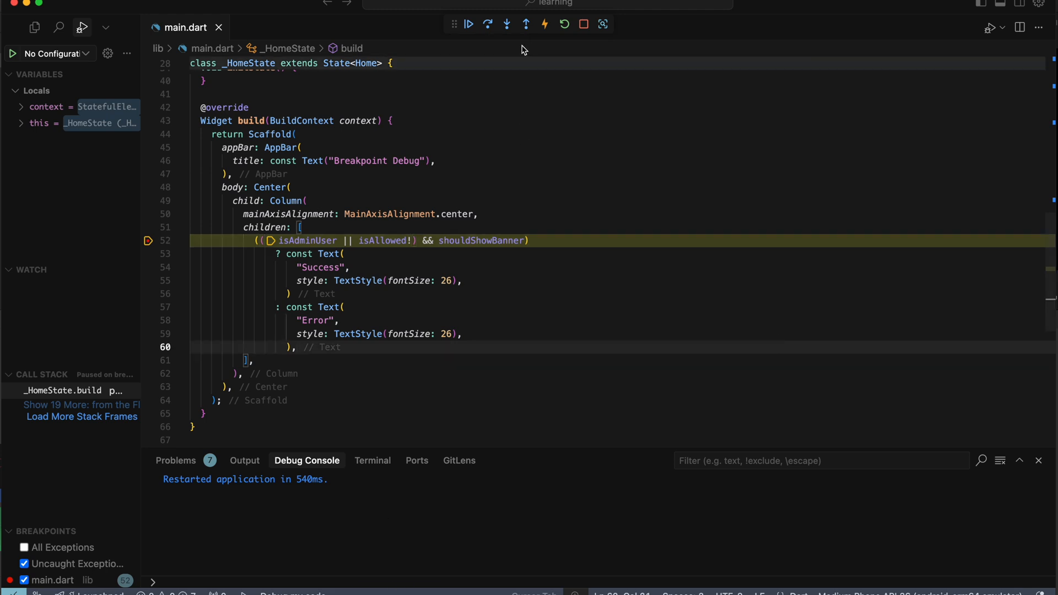
{"action": "mouse_move", "coordinate": [487, 24]}
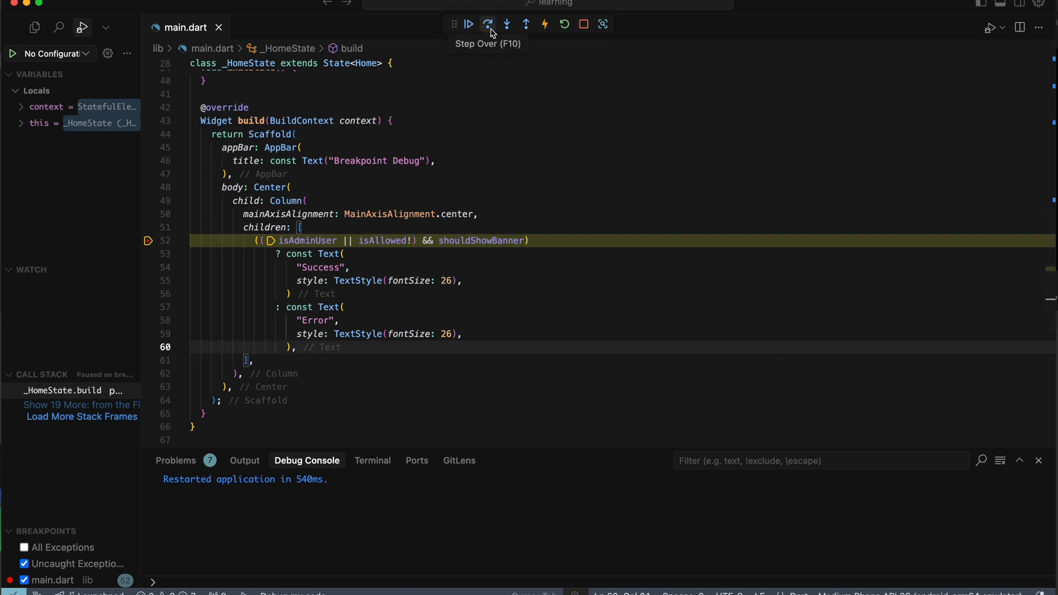
{"action": "mouse_move", "coordinate": [506, 24]}
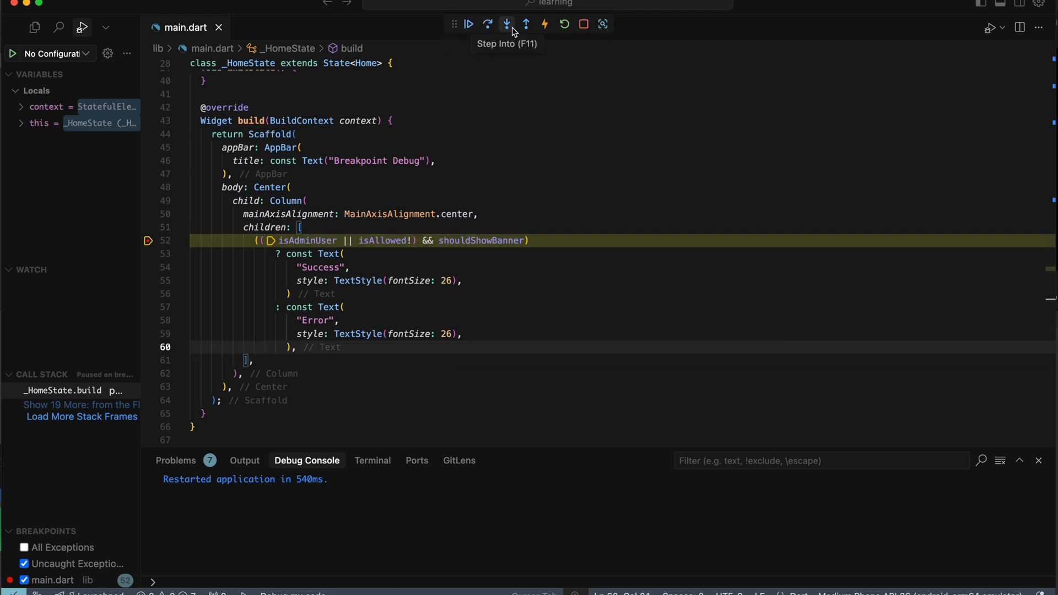
{"action": "mouse_move", "coordinate": [526, 24]}
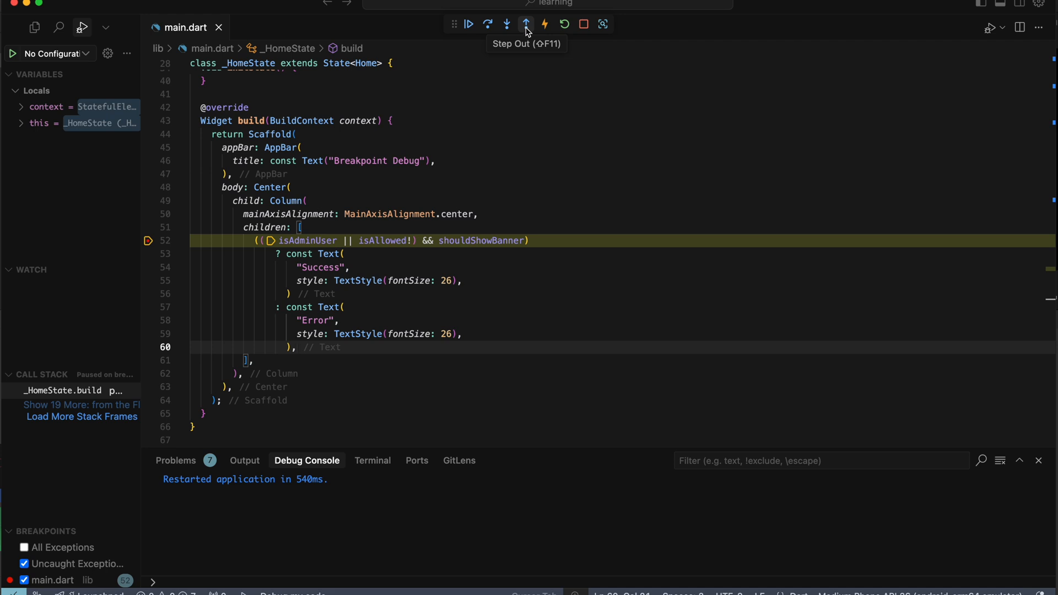
{"action": "mouse_move", "coordinate": [488, 24]}
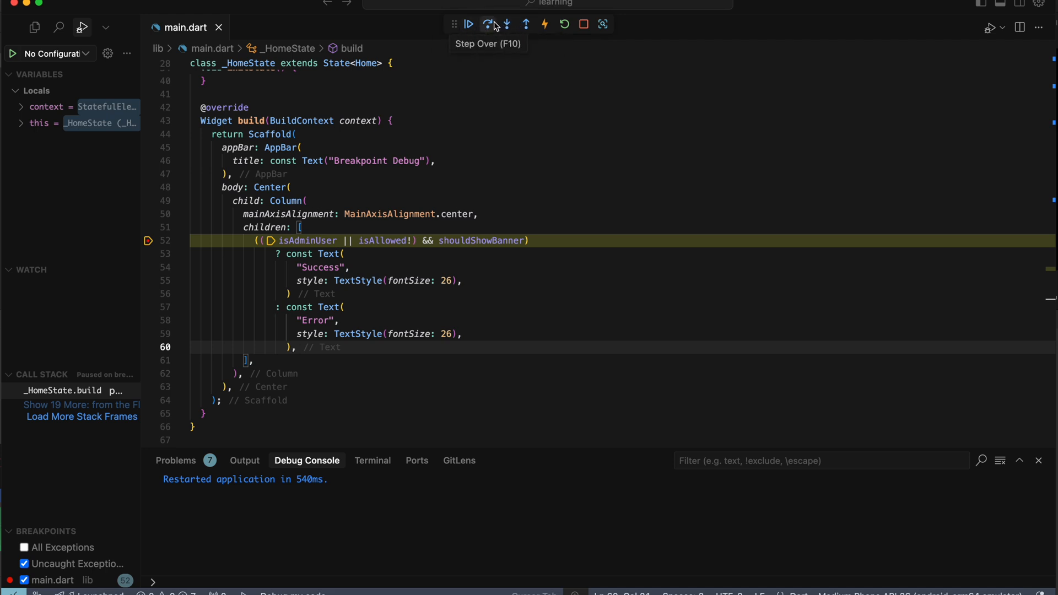
{"action": "mouse_move", "coordinate": [503, 24]}
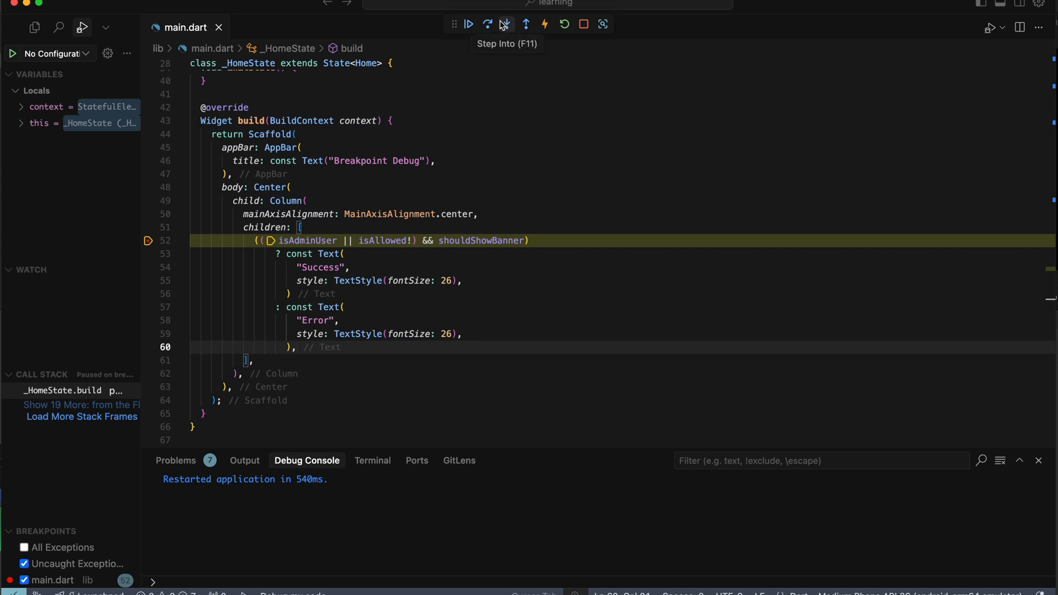
{"action": "mouse_move", "coordinate": [487, 24]}
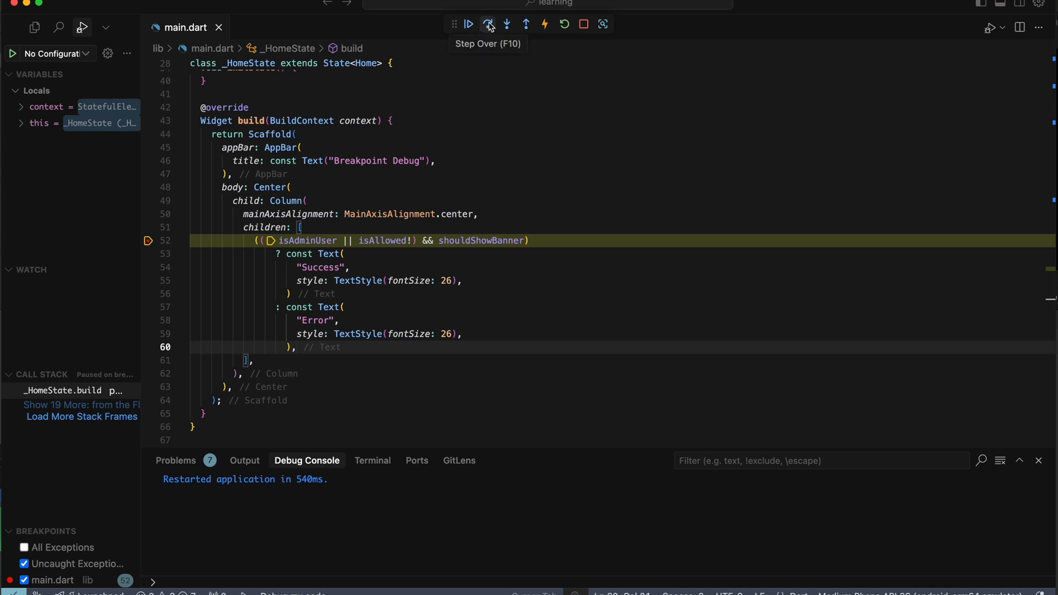
{"action": "mouse_move", "coordinate": [506, 24]}
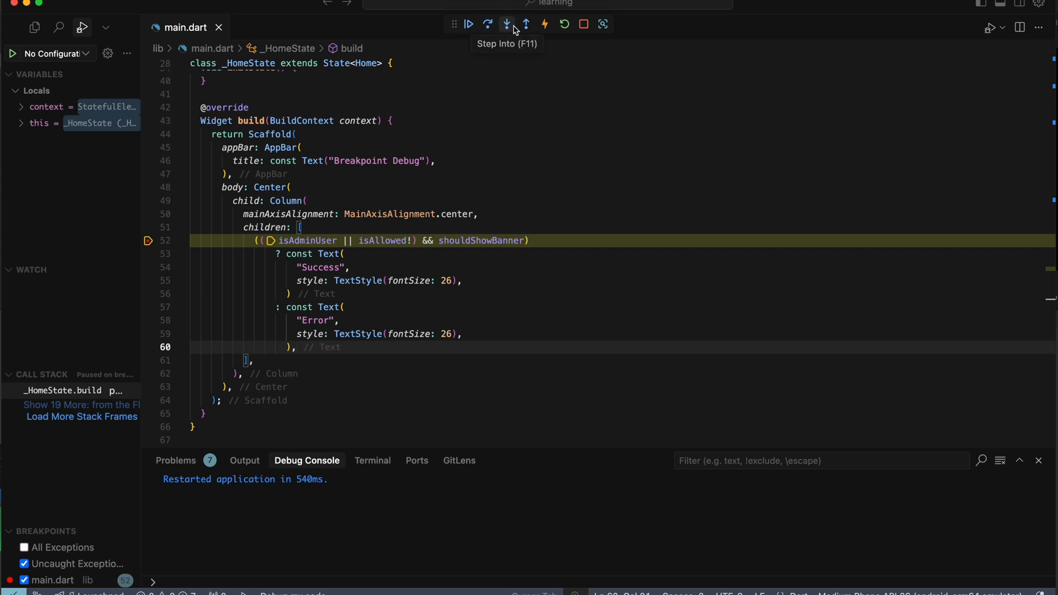
{"action": "left_click", "coordinate": [506, 23]}
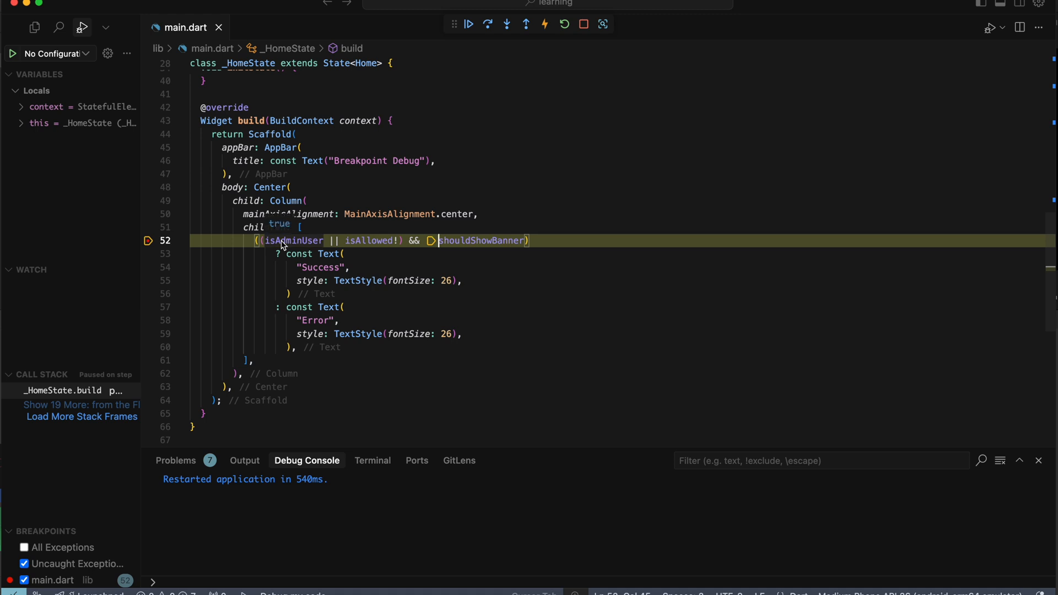
{"action": "mouse_move", "coordinate": [383, 255]}
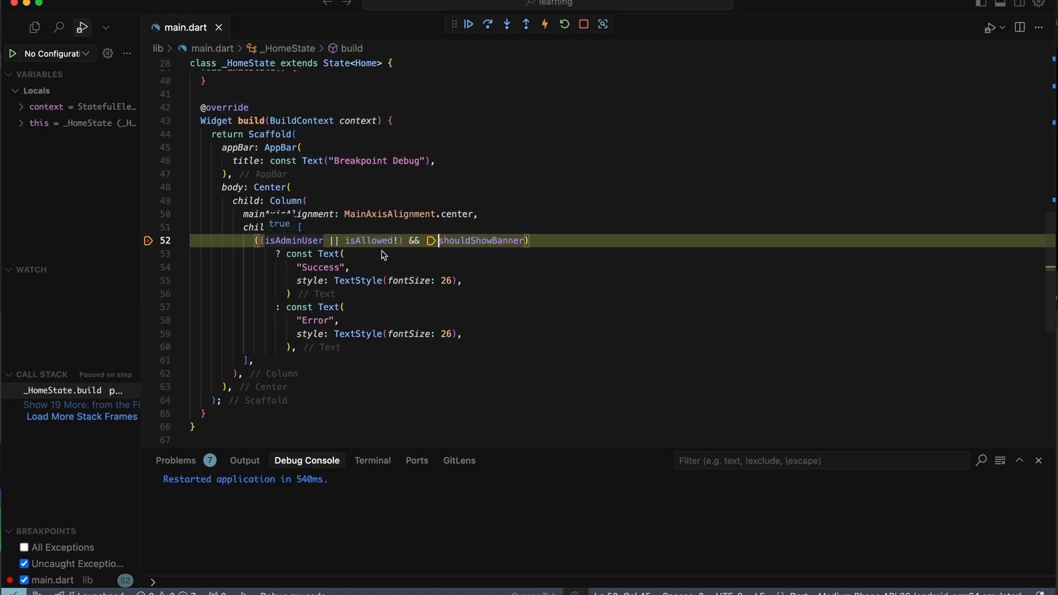
{"action": "mouse_move", "coordinate": [370, 240]}
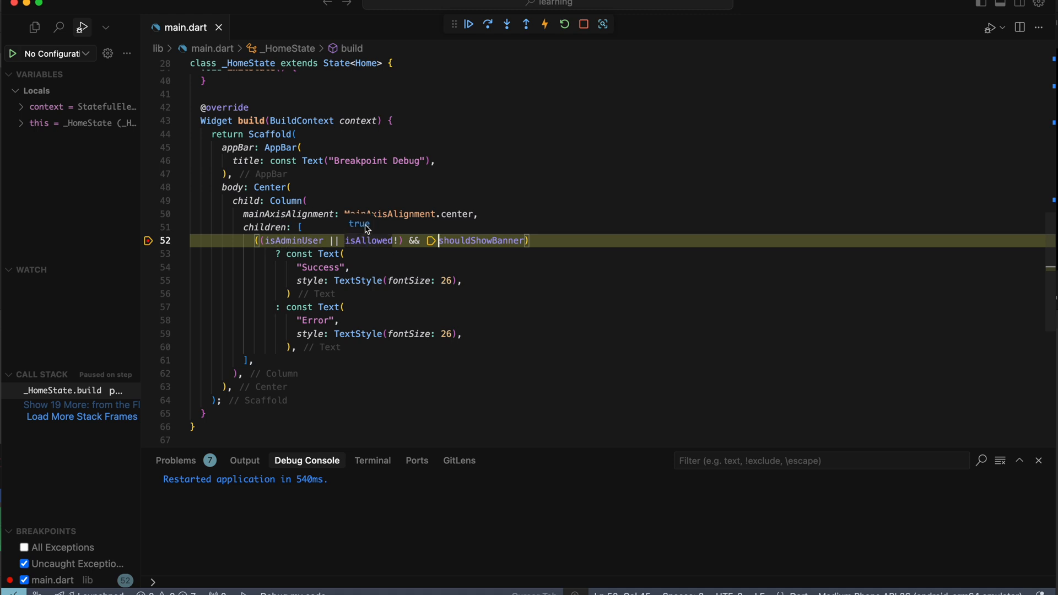
{"action": "mouse_move", "coordinate": [481, 240]}
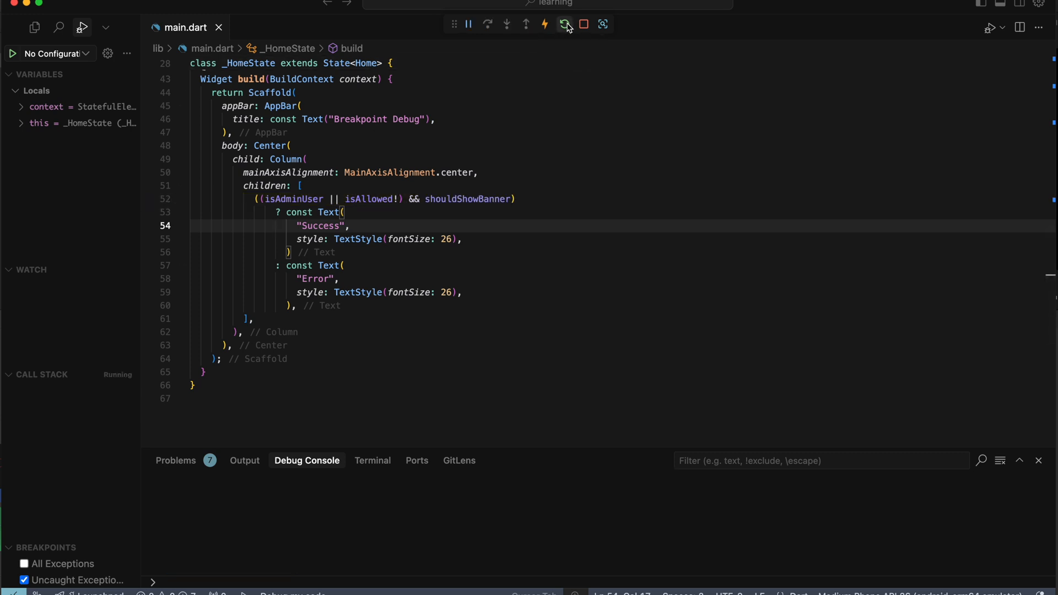
Step: Hot-restart the Flutter app from the debug toolbar so files sync to the device
{"action": "left_click", "coordinate": [564, 24]}
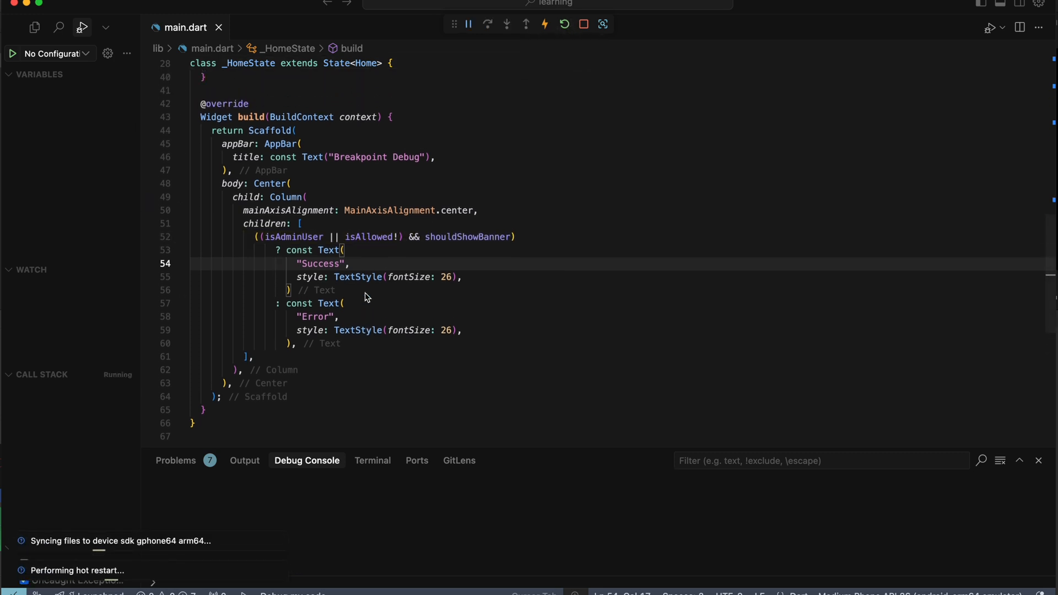